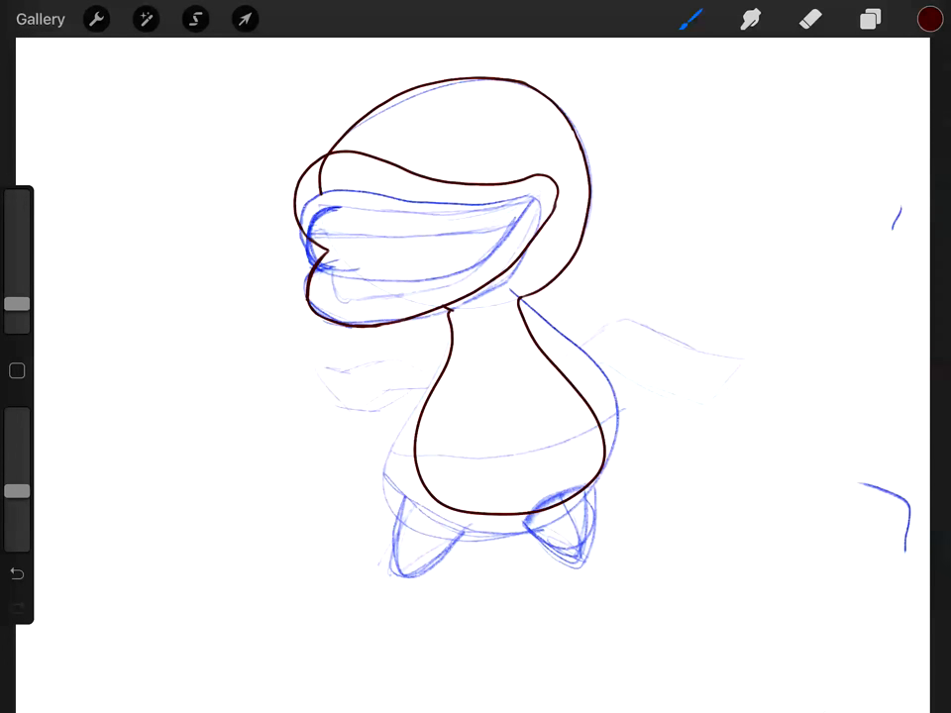
Trace dark red-brown outlines over the sketch: petals, head, teeth, lips, leaves, body and feet
click(16, 575)
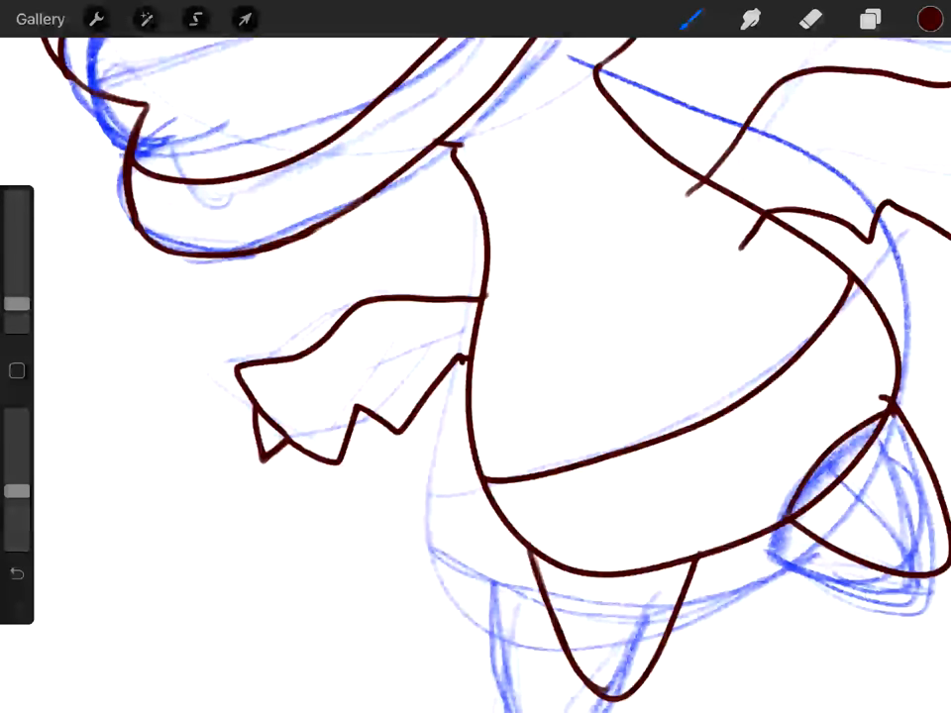
click(810, 19)
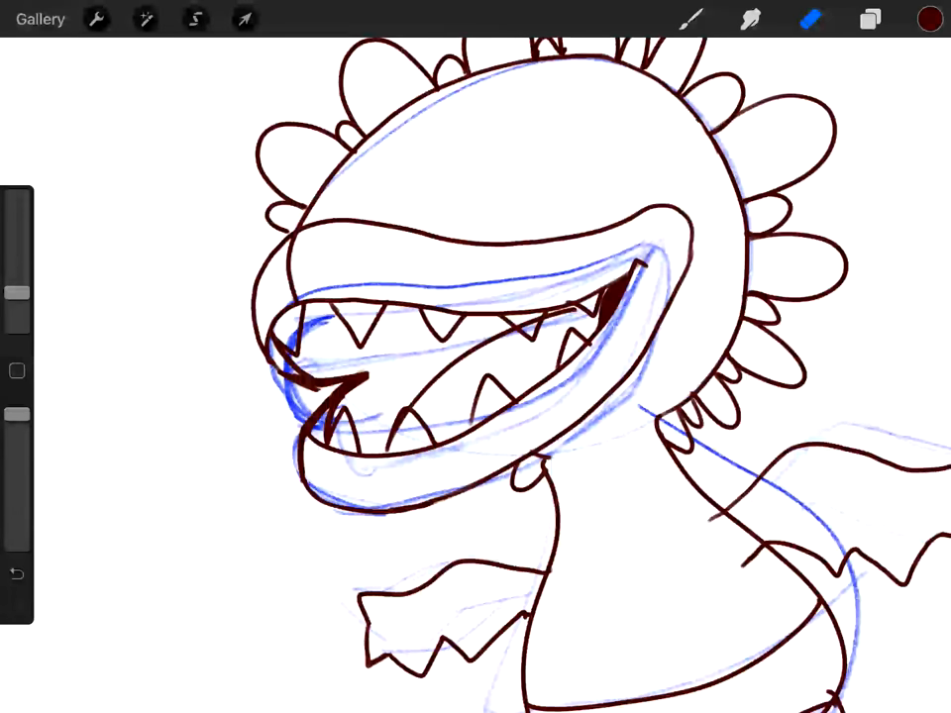
Uncheck the blue sketch layer's visibility, leaving only the inked line art
click(690, 19)
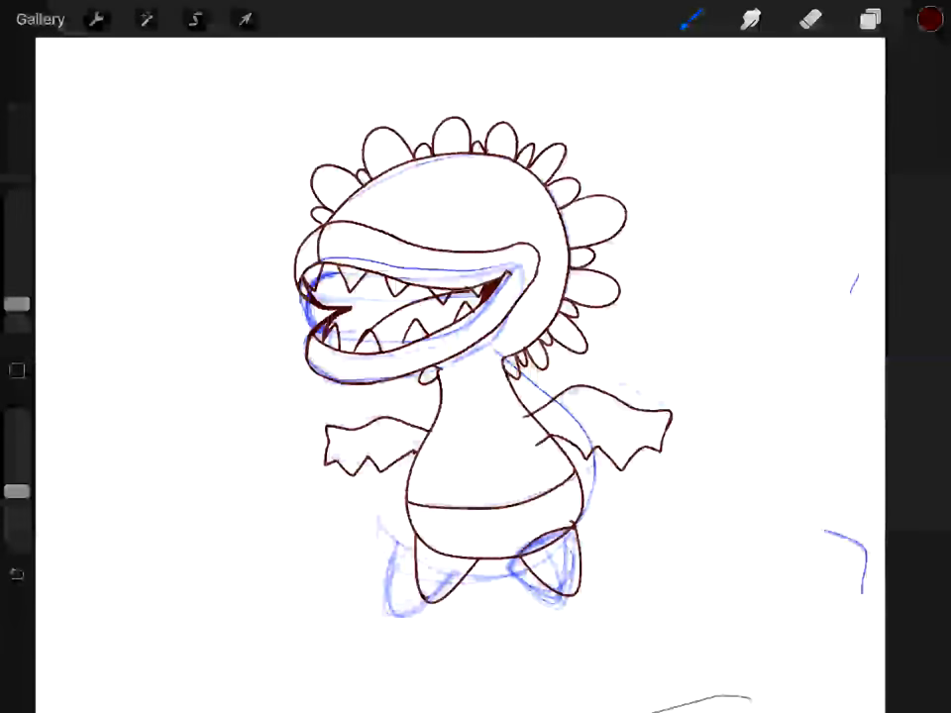
click(870, 19)
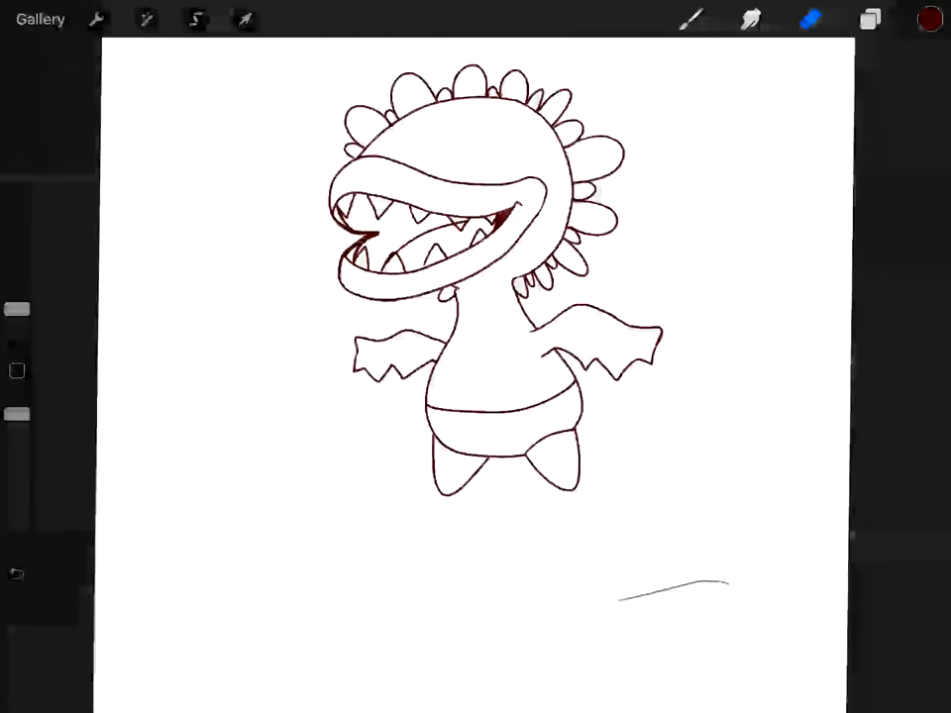
Add a new colour layer in the Layers panel and pick bright red
click(869, 19)
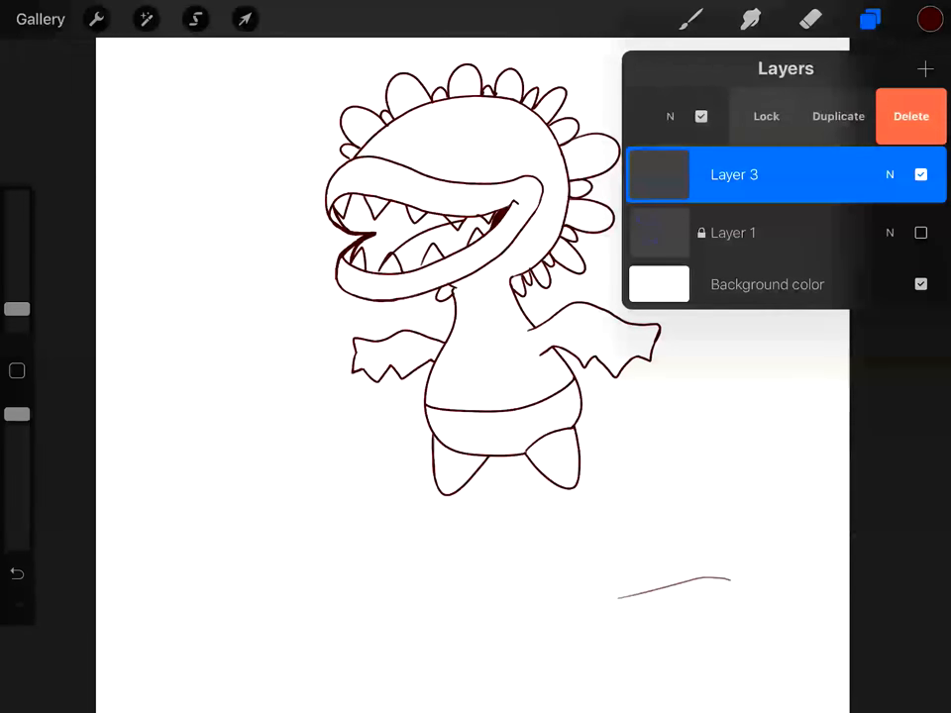
click(930, 18)
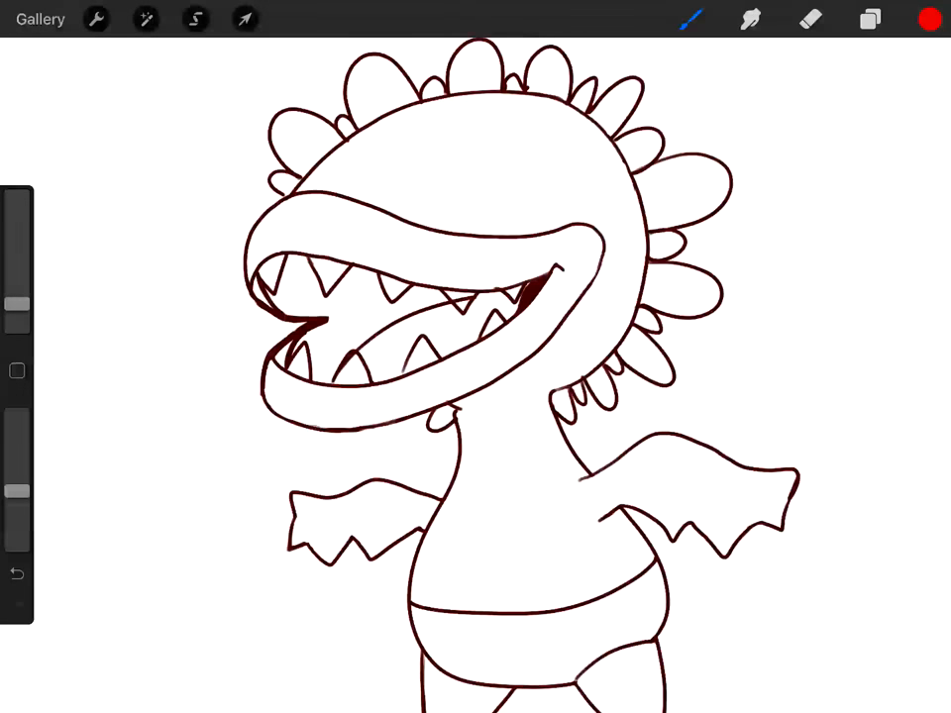
Paint the whole head bright red, top to bottom, and dot it with white spots
drag(297, 188, 505, 128)
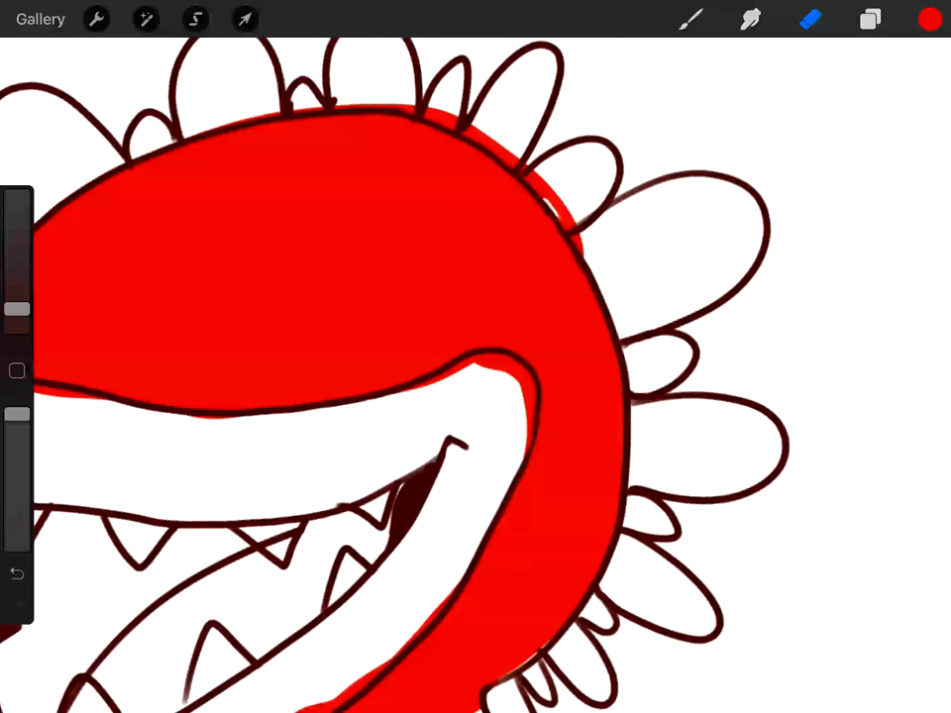
drag(555, 178, 574, 238)
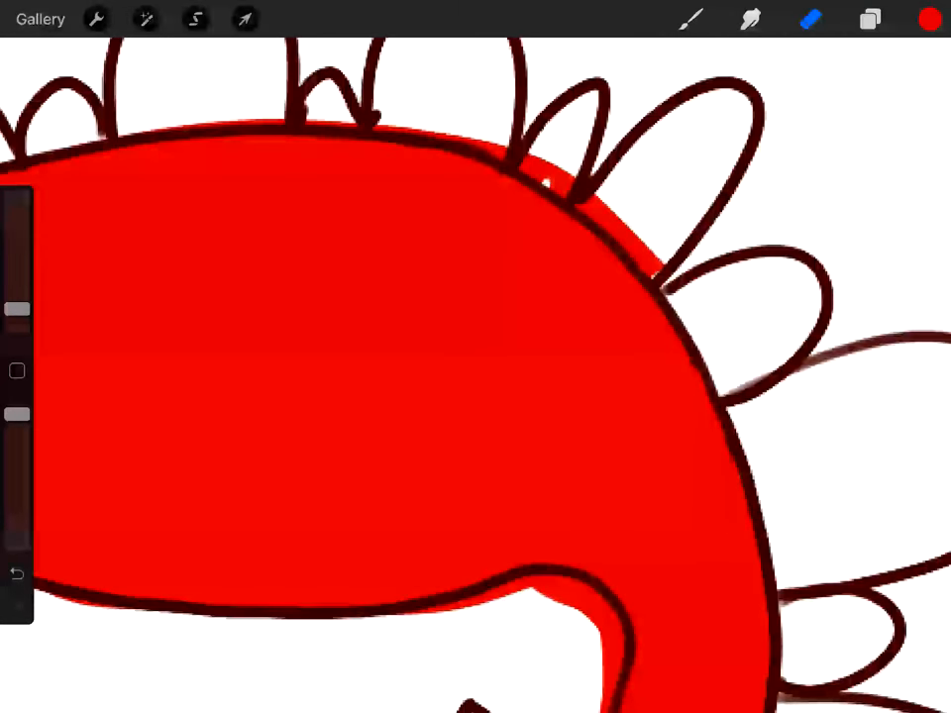
drag(535, 168, 644, 257)
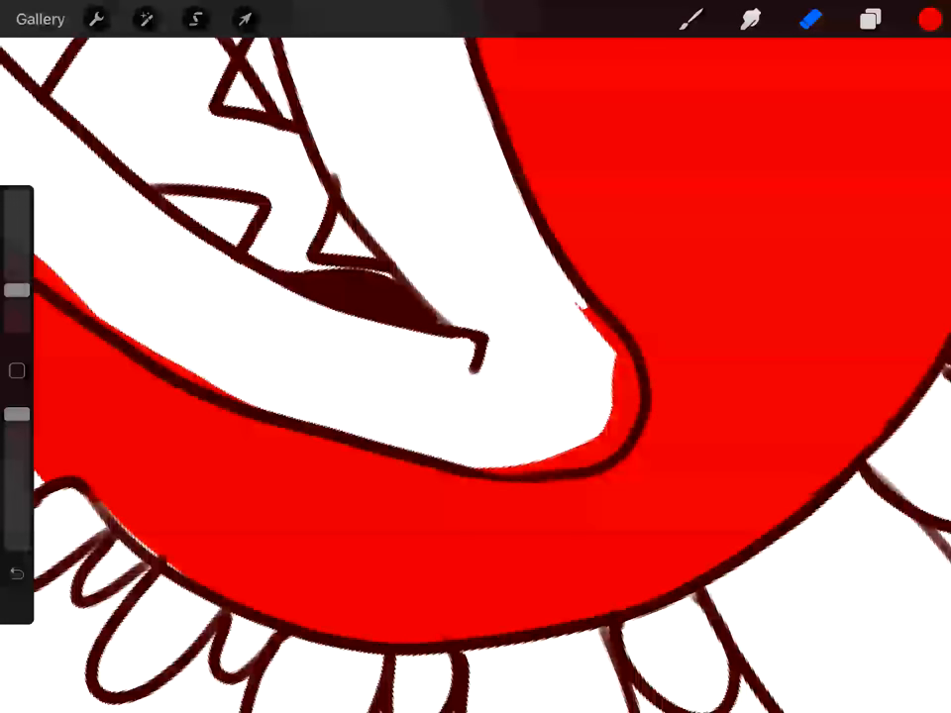
drag(585, 317, 595, 466)
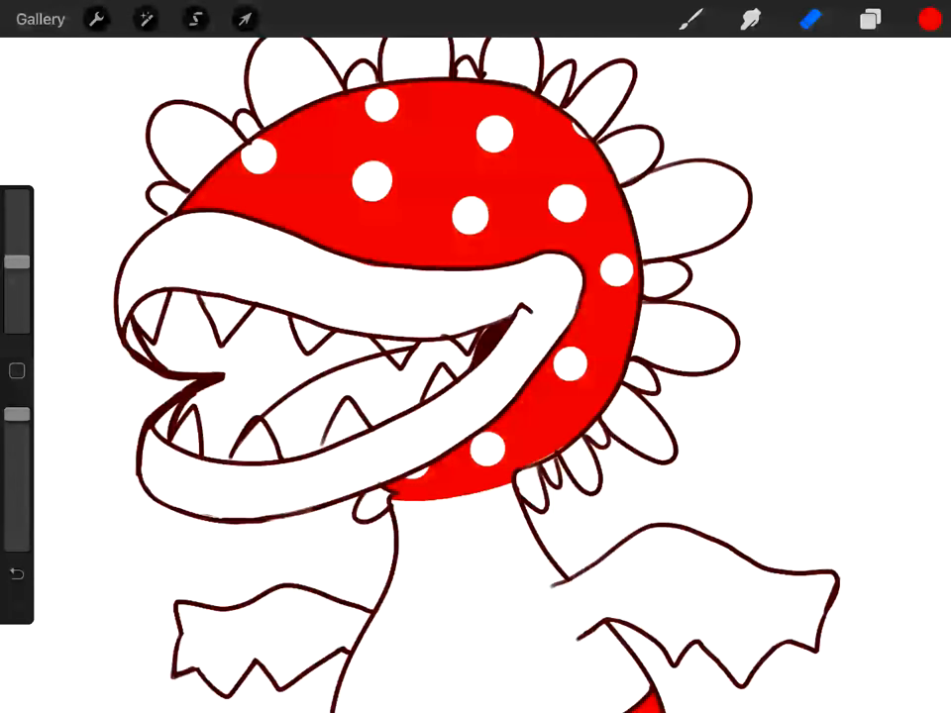
Colour the petals orange, then add yellow highlight strokes inside each petal
click(929, 18)
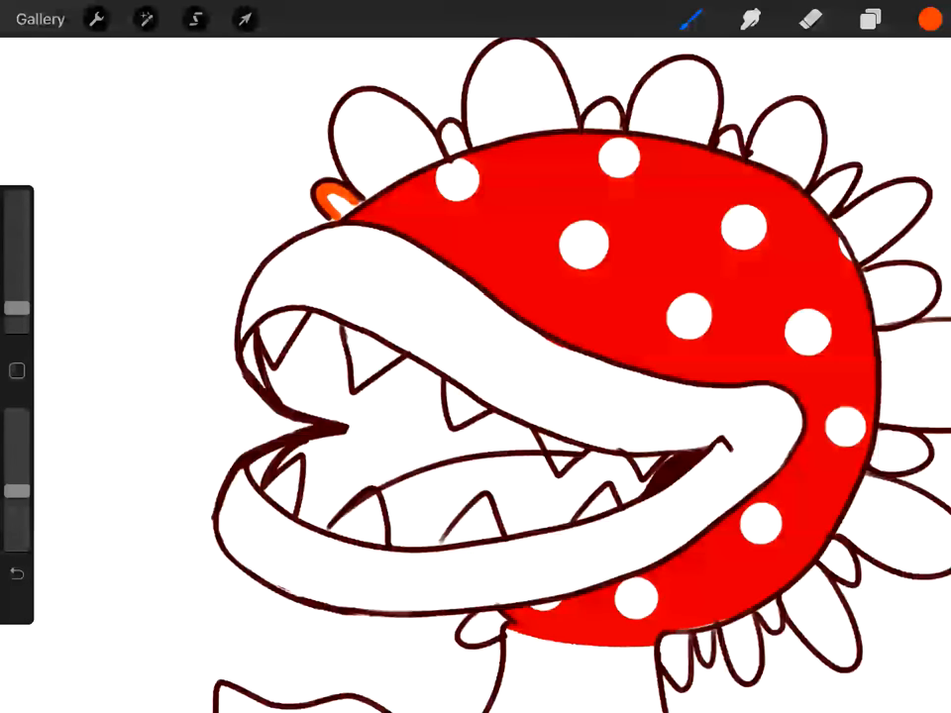
drag(337, 208, 377, 119)
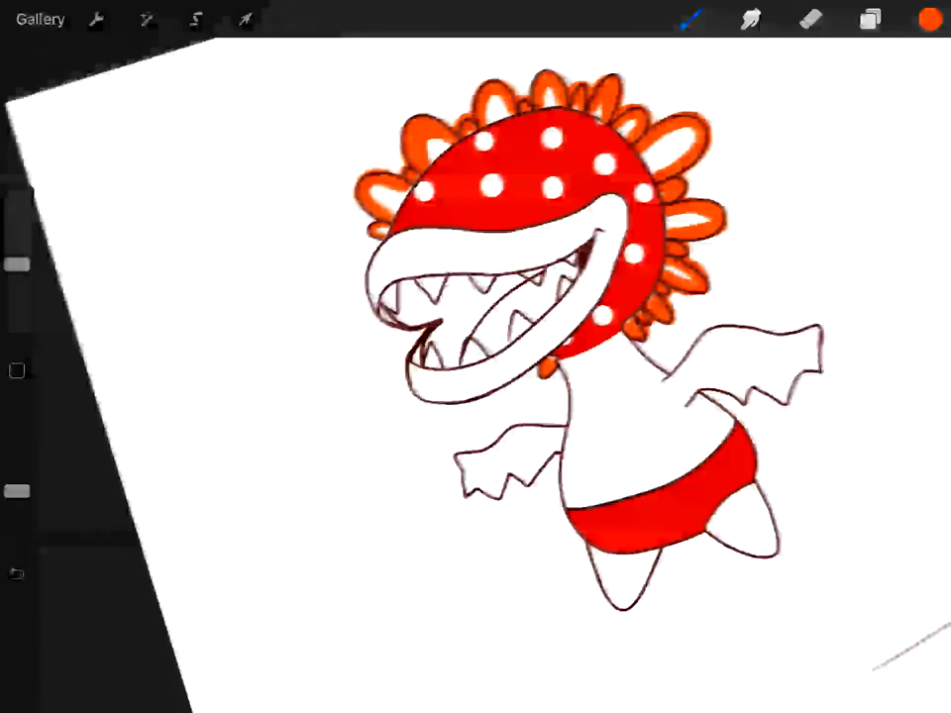
click(928, 19)
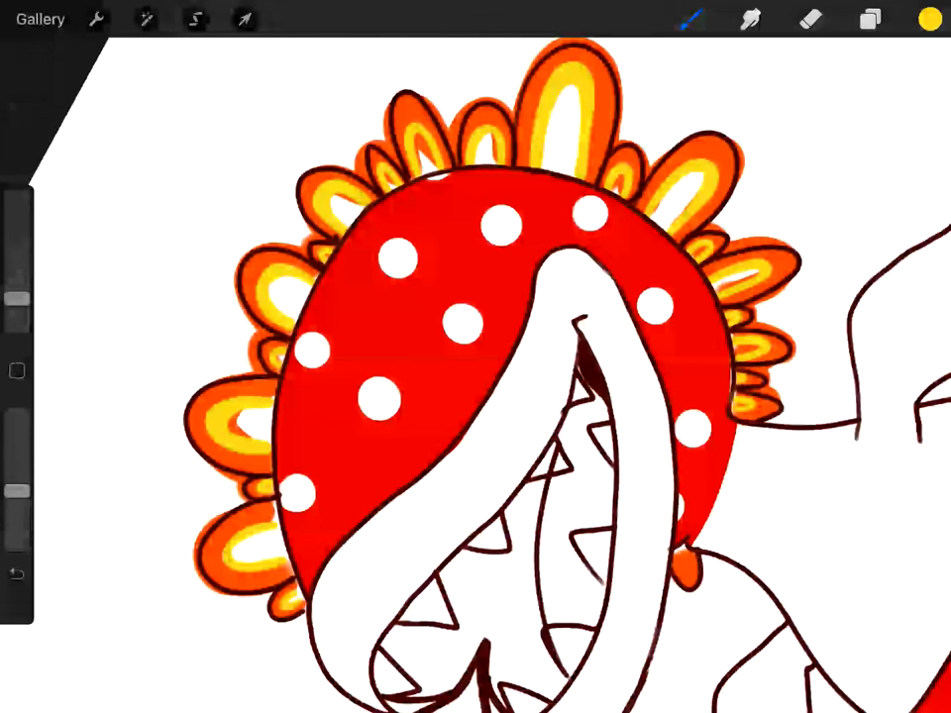
click(929, 20)
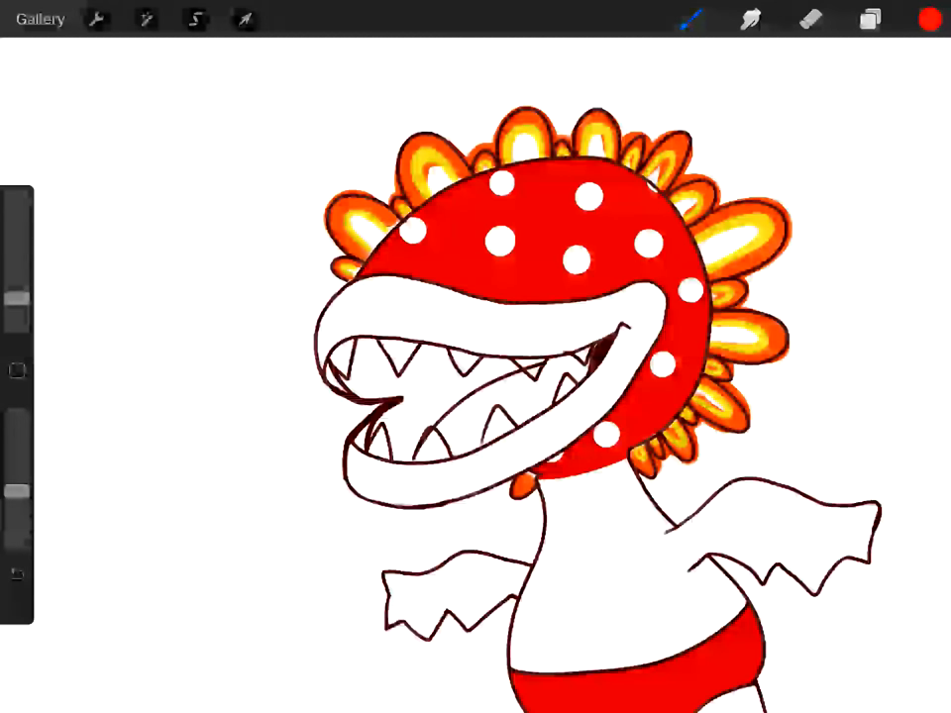
click(869, 19)
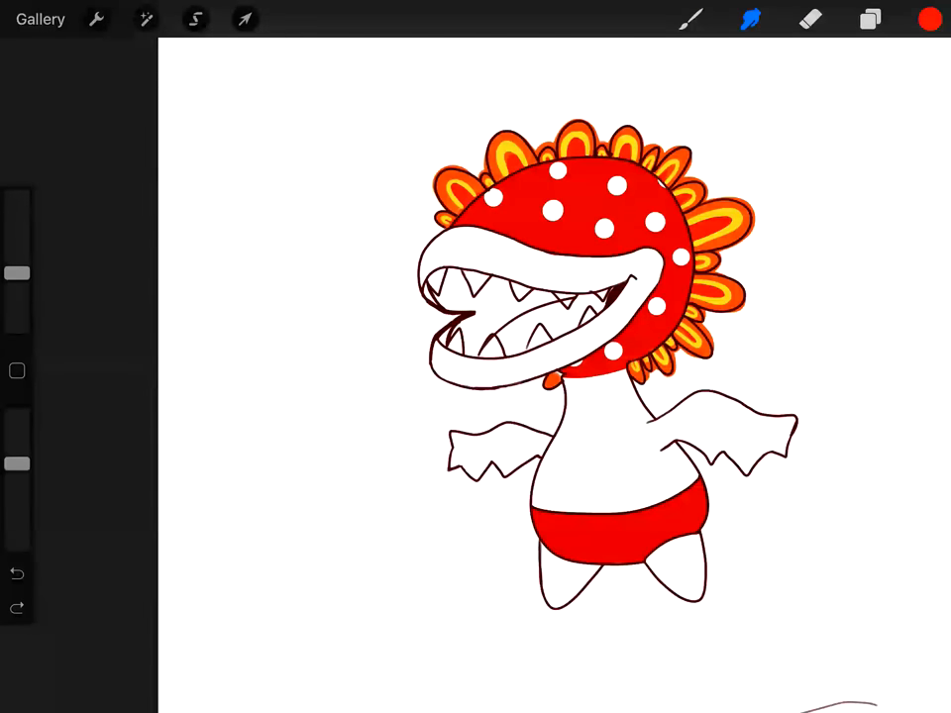
Pick green, resize the brush, and paint the lips, neck, torso and right leaf arm
click(928, 18)
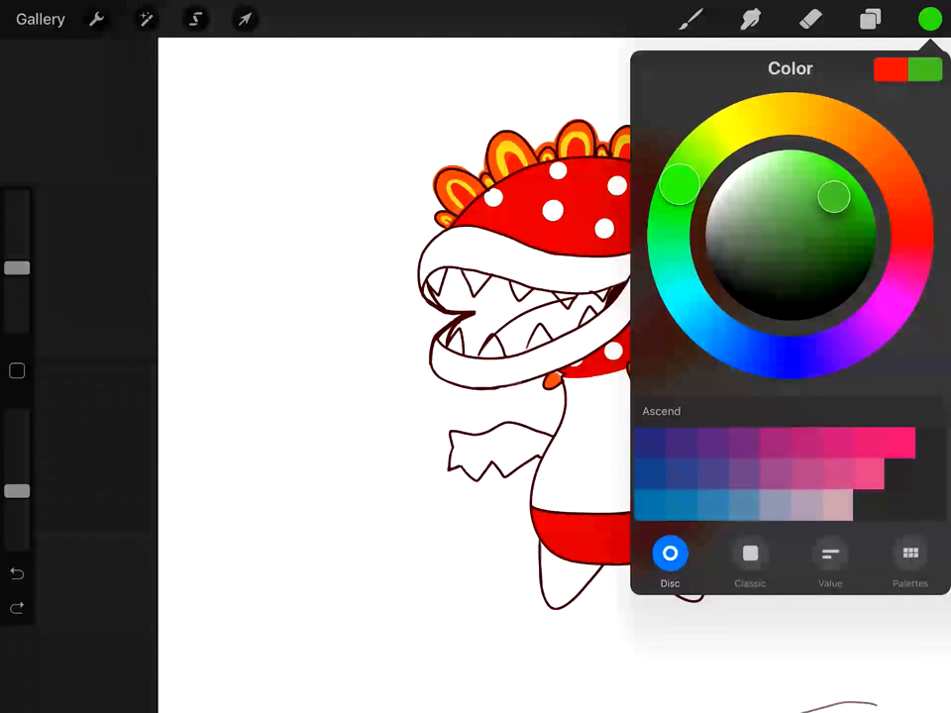
click(869, 19)
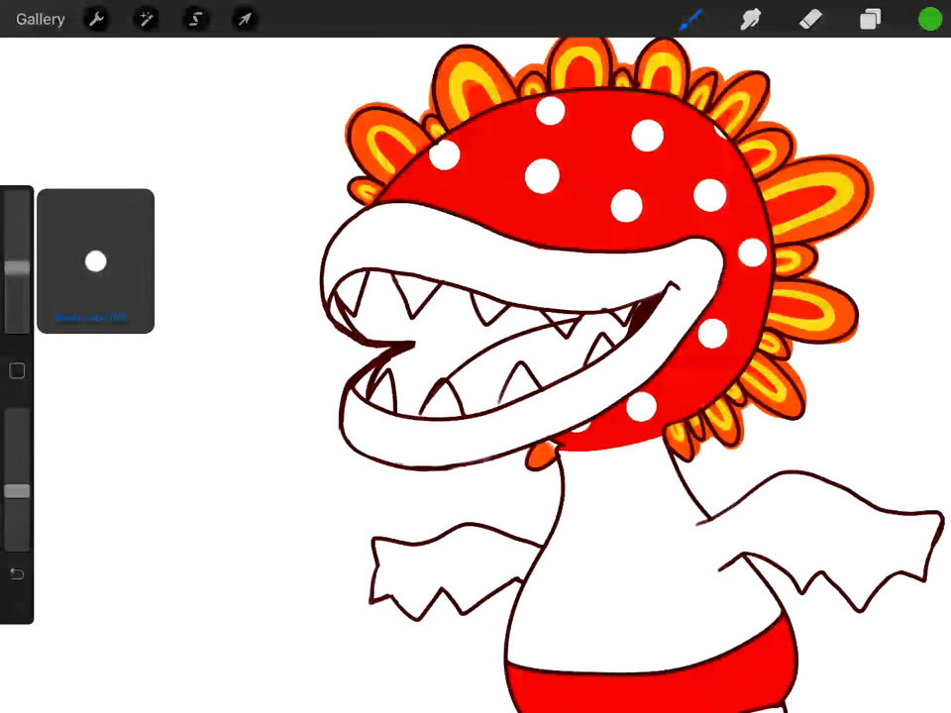
click(674, 273)
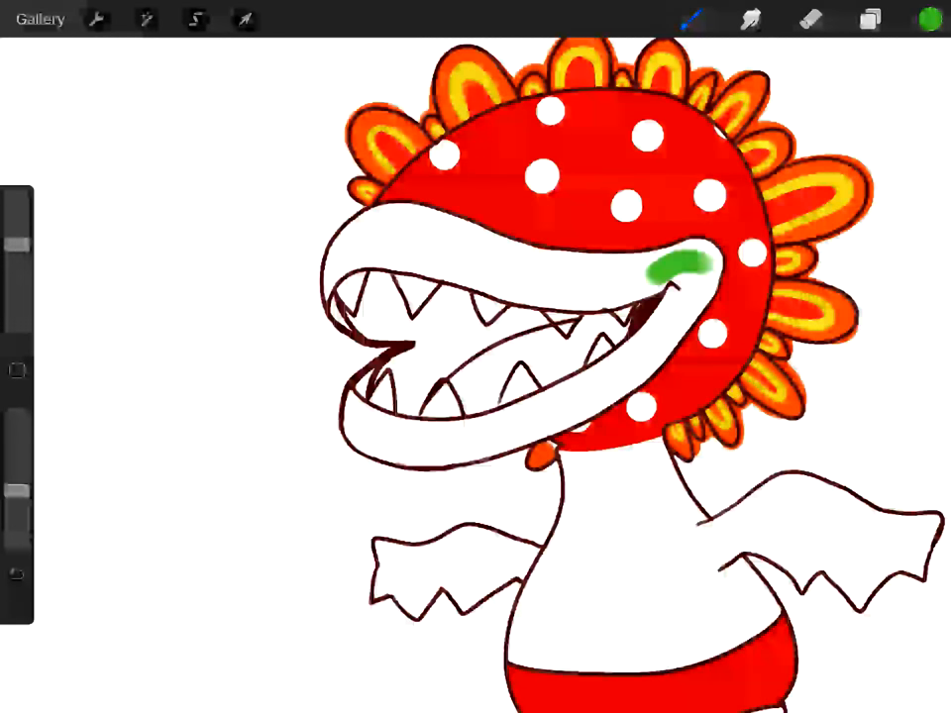
drag(674, 267, 654, 327)
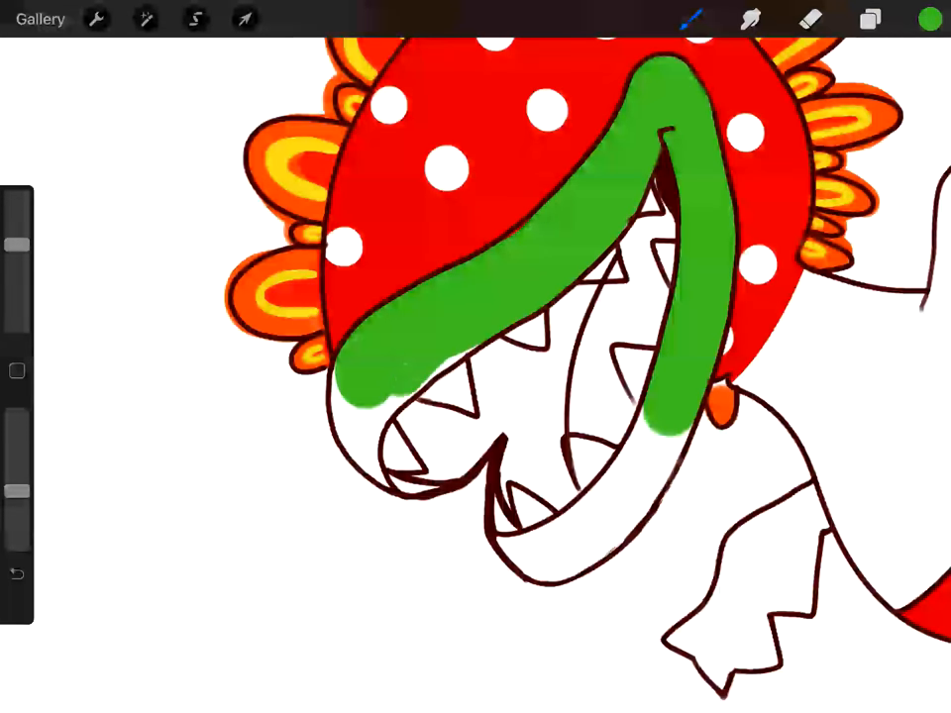
drag(674, 416, 604, 525)
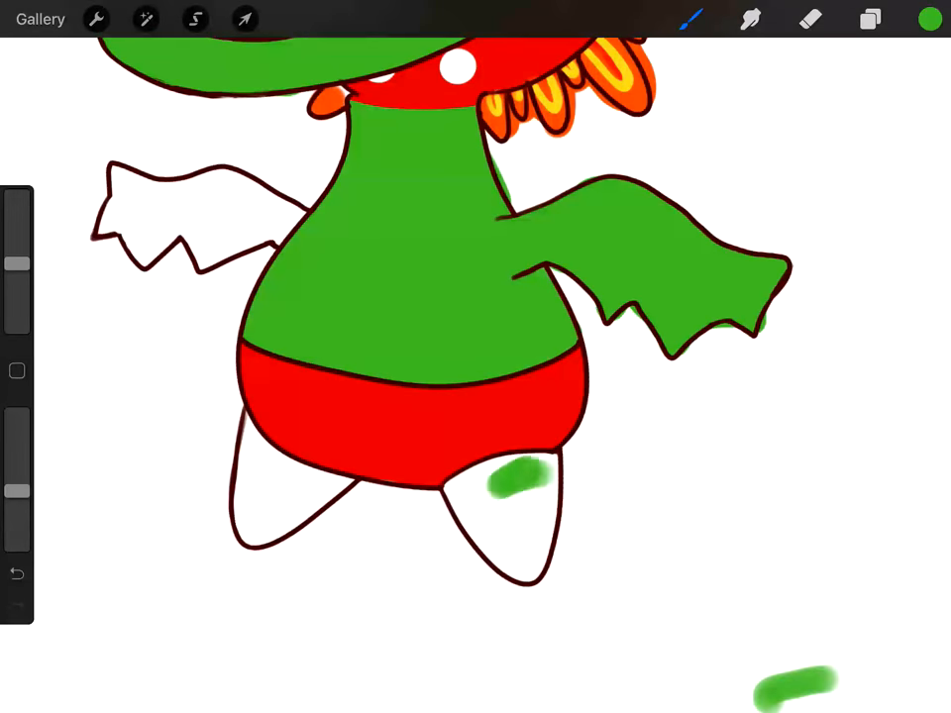
Paint the left leaf arm and both legs green, then erase to clean the edges
drag(516, 476, 505, 535)
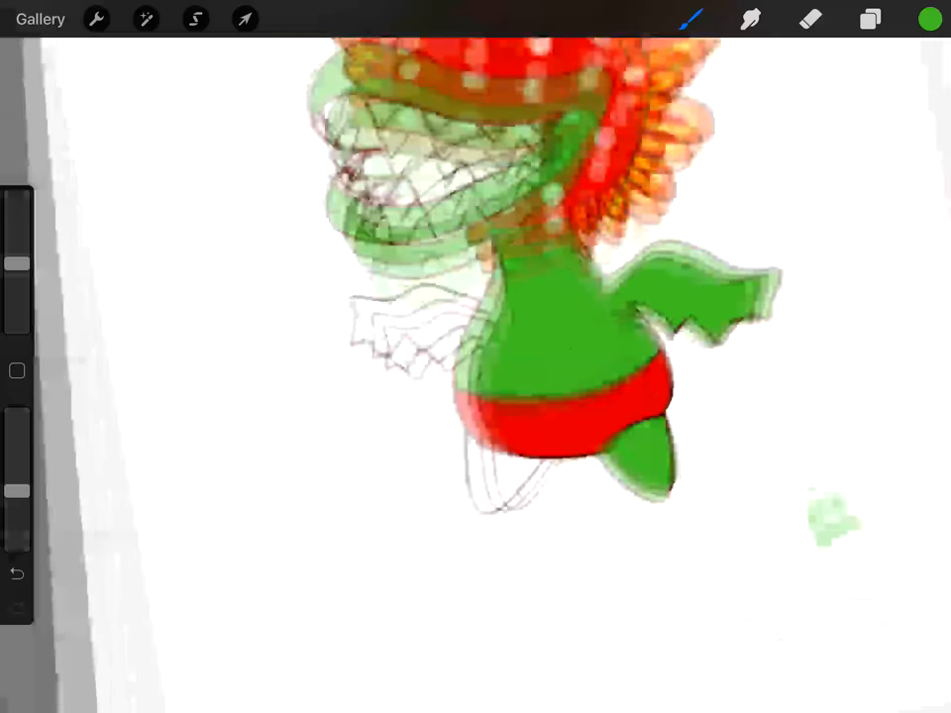
click(927, 19)
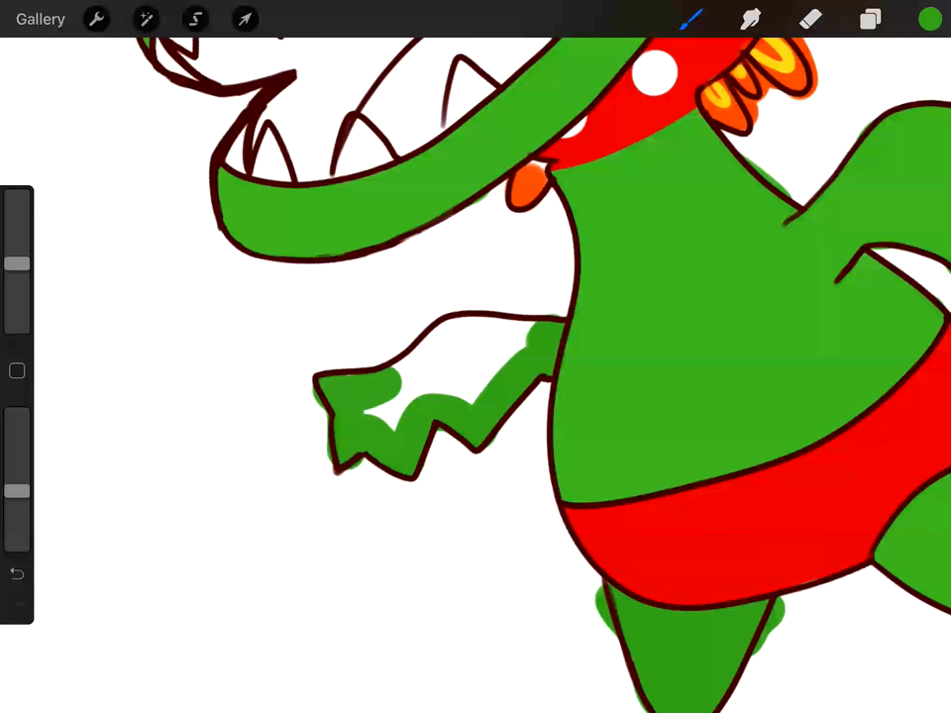
click(426, 396)
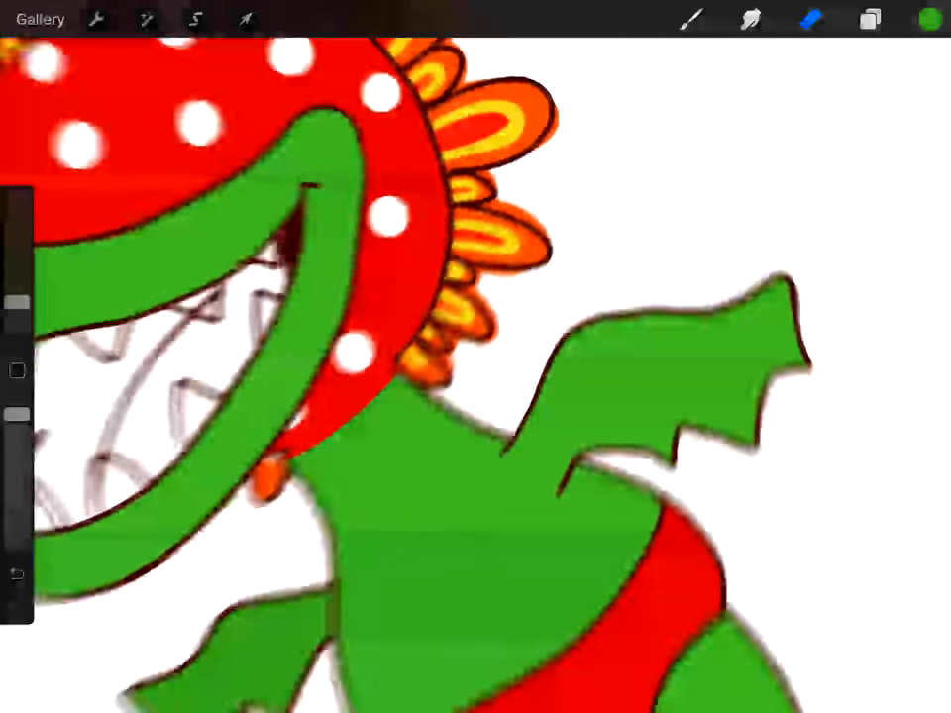
click(870, 19)
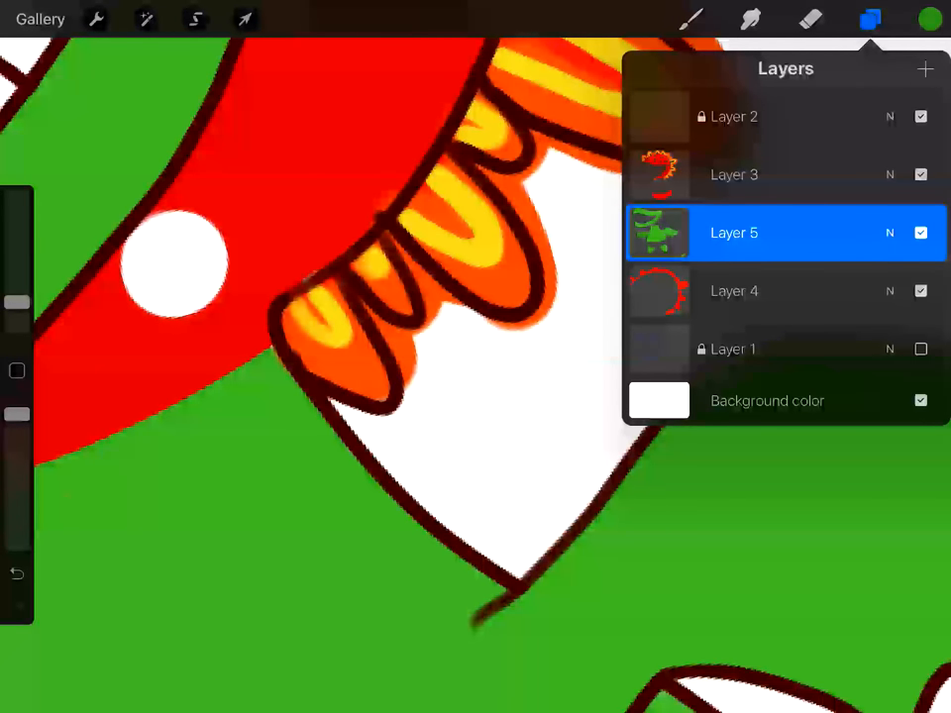
Drag Layer 3, the red head and petals, below green Layer 5
click(733, 175)
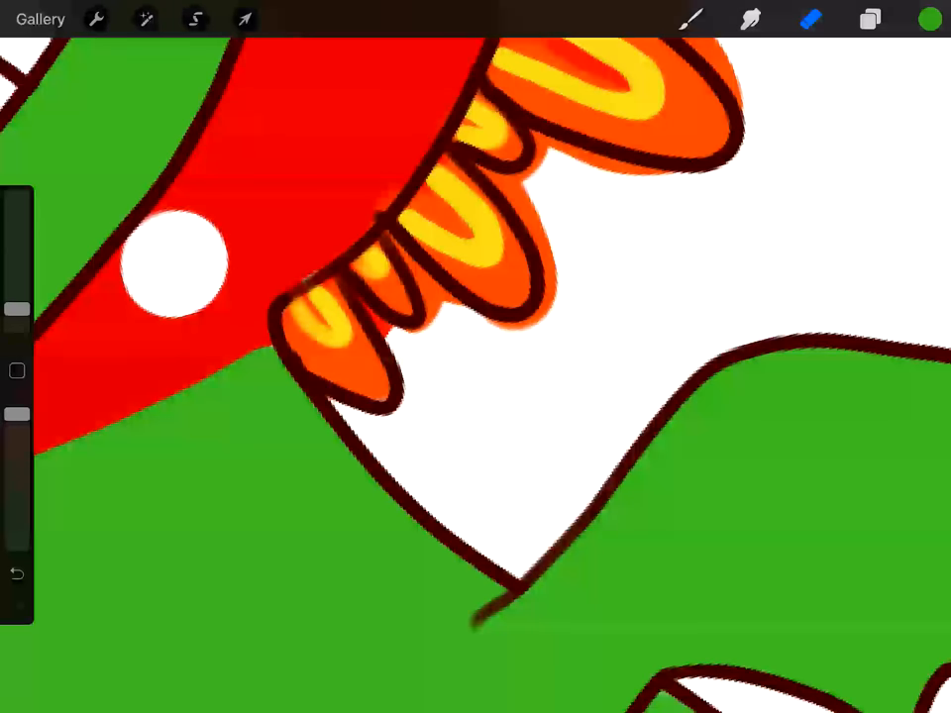
click(870, 19)
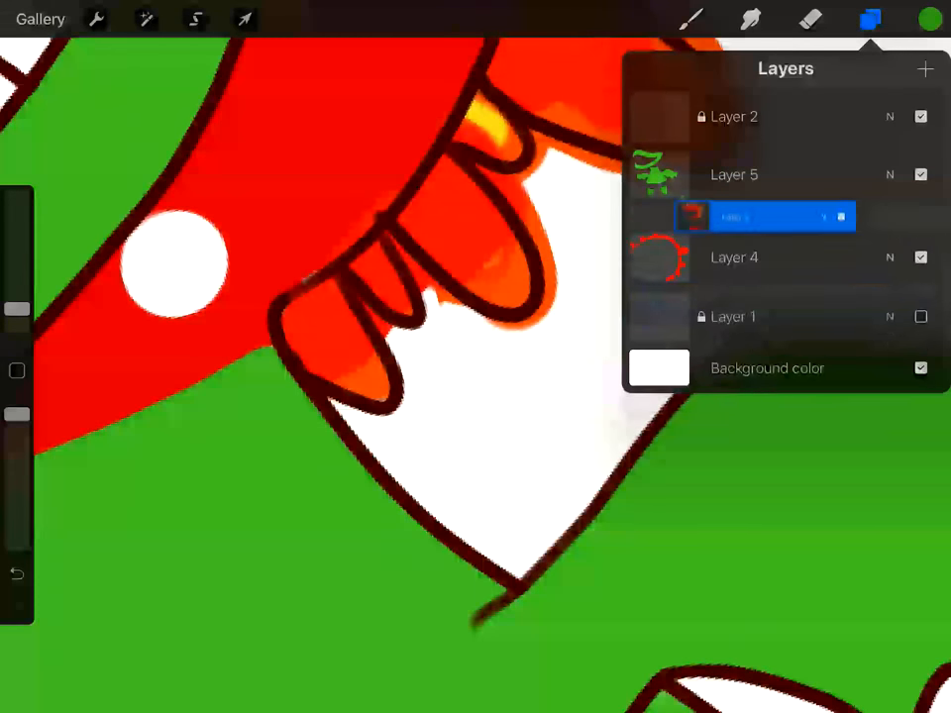
click(733, 290)
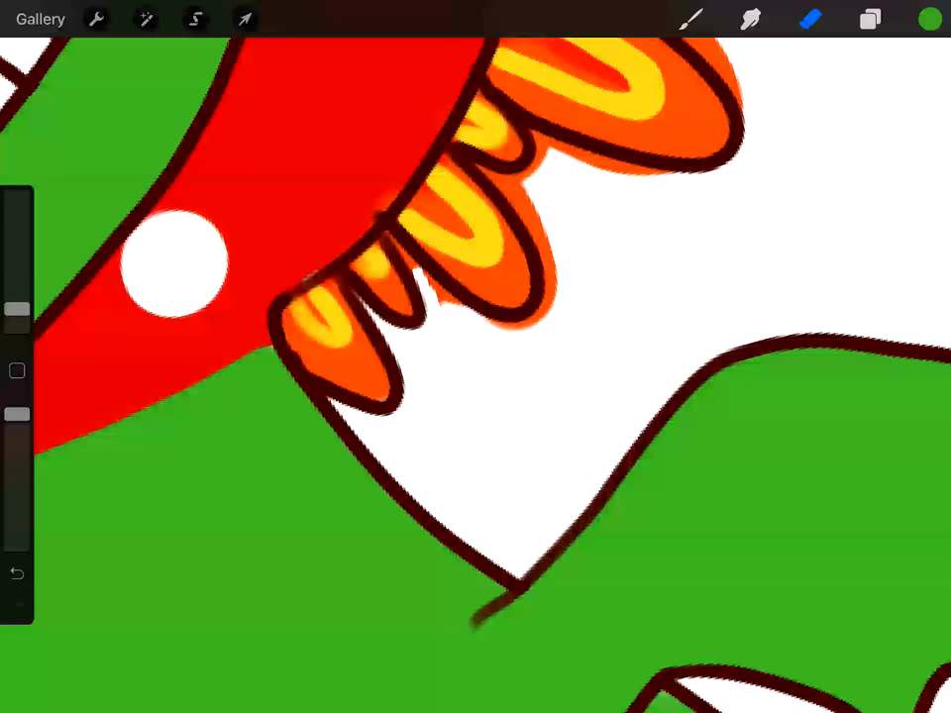
click(868, 18)
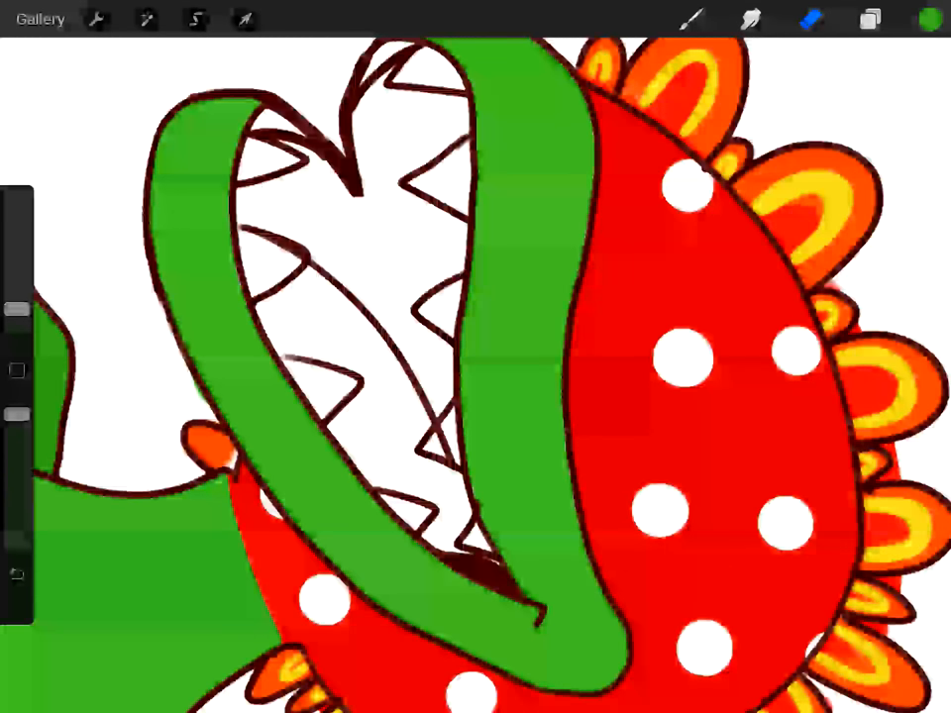
Fill the mouth interior dark brown, keeping the triangular teeth white
click(870, 19)
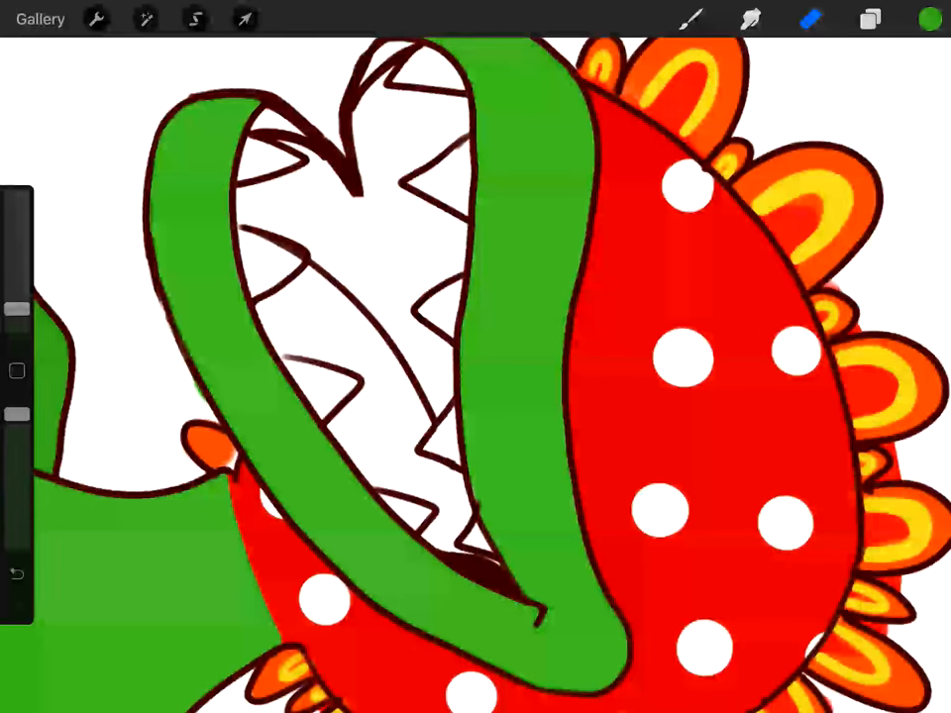
click(869, 18)
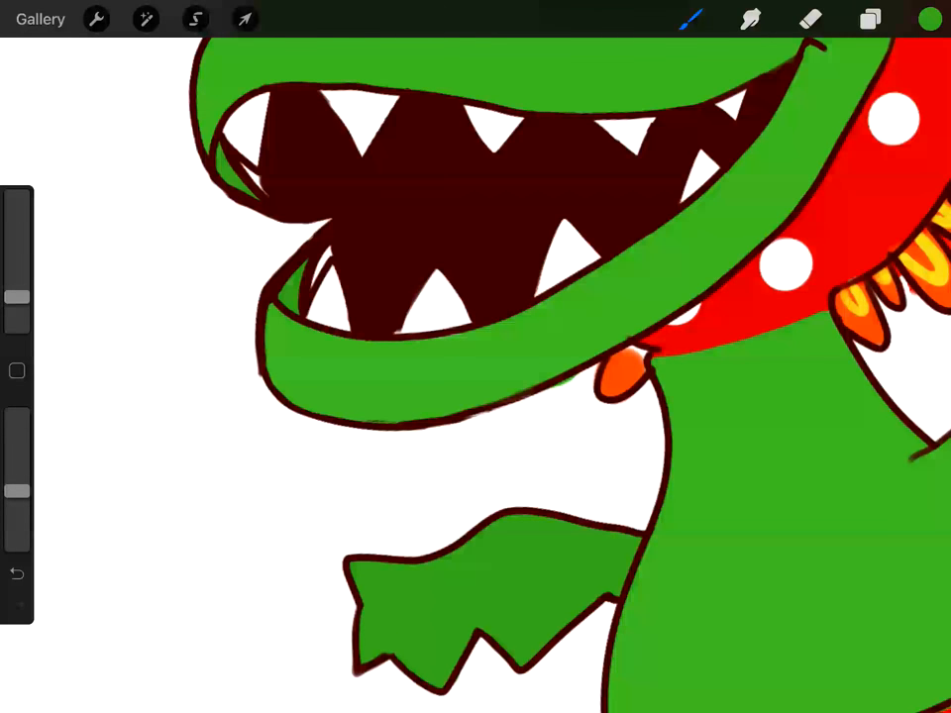
Review the whole character zoomed out, pick green, and zoom into the body
click(929, 19)
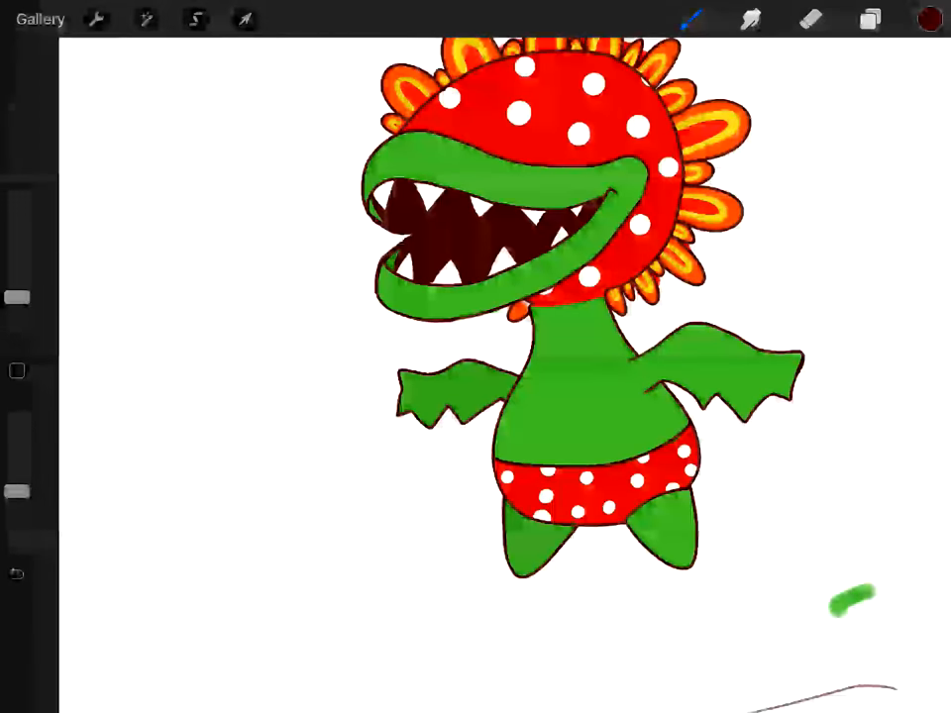
click(930, 19)
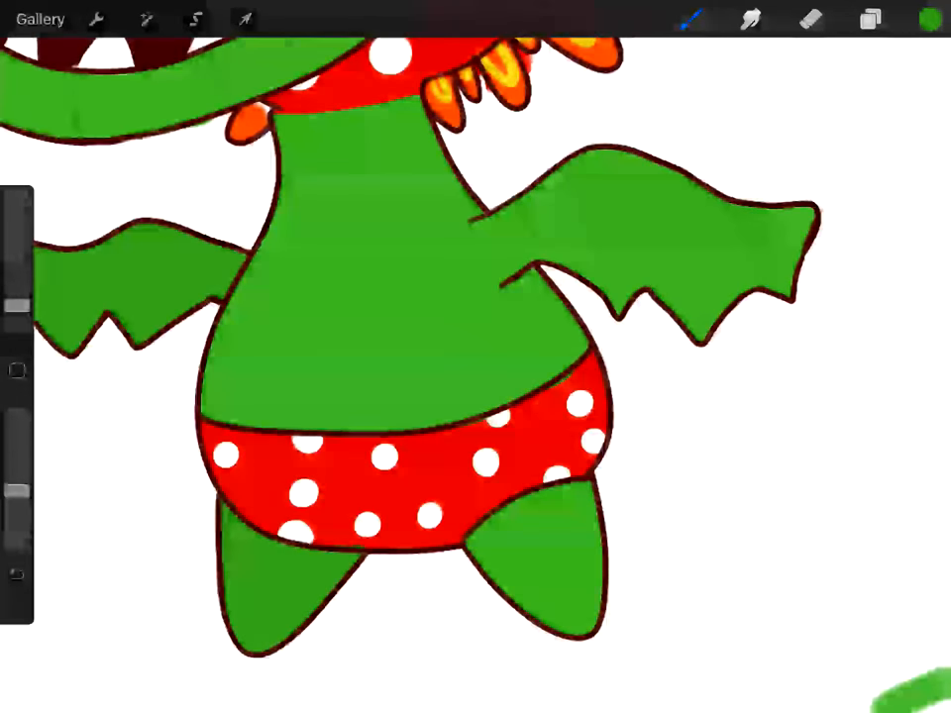
Fill the lips, body, leaves and legs green, then erase the stray green stroke
click(928, 19)
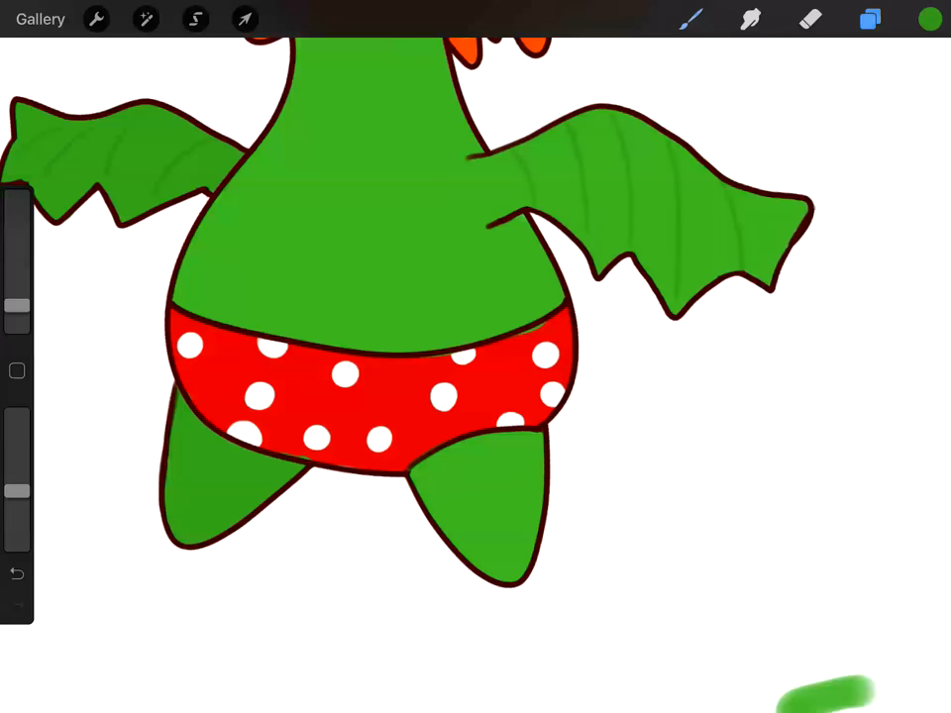
click(870, 19)
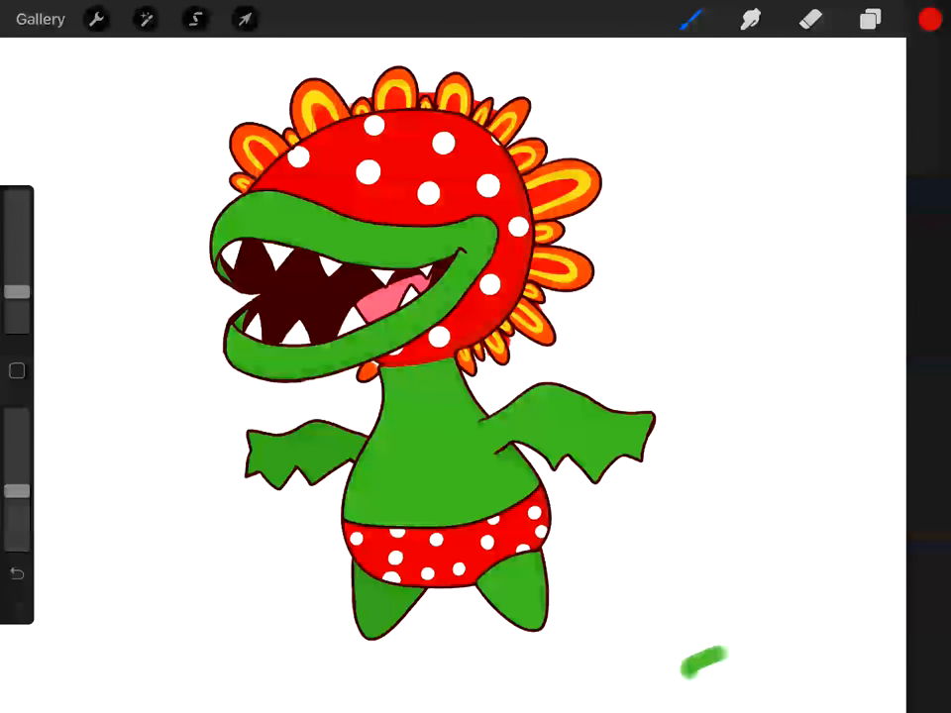
click(811, 19)
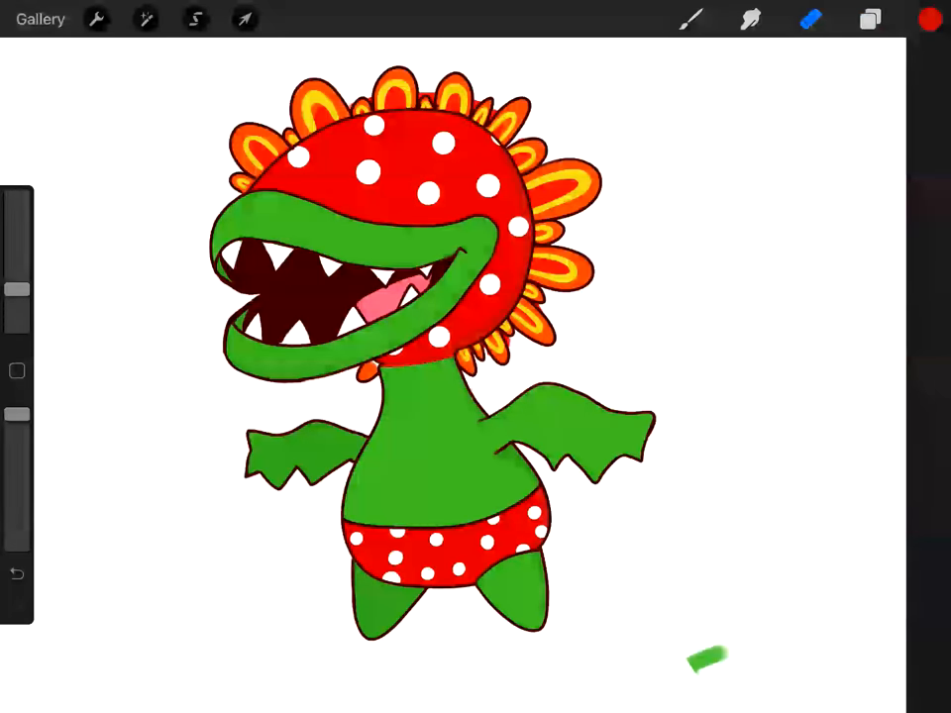